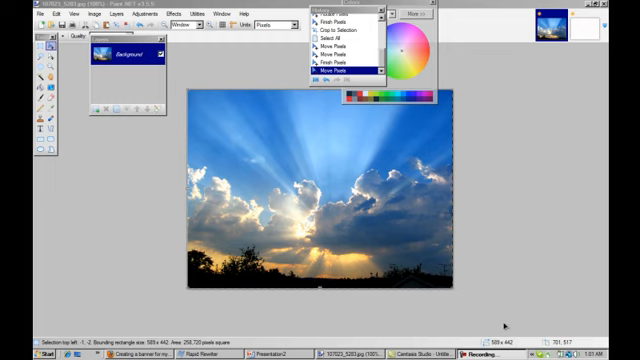
pyautogui.moveTo(336, 250)
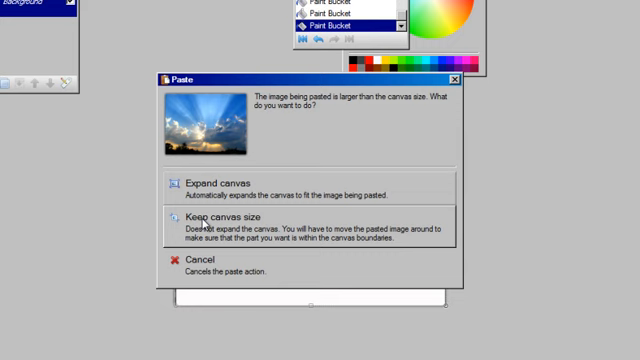
pyautogui.moveTo(284, 236)
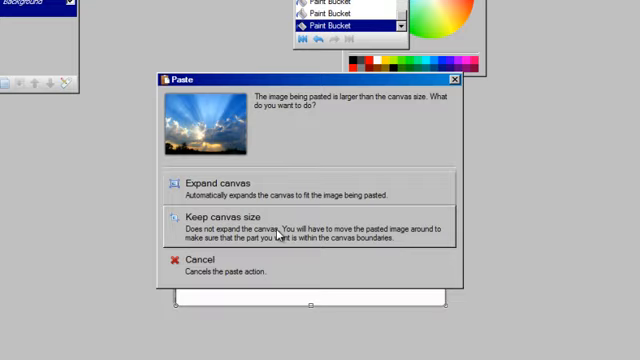
# Step: Keep the current canvas size so the sunburst clouds photo pastes in without enlarging it
pyautogui.click(220, 216)
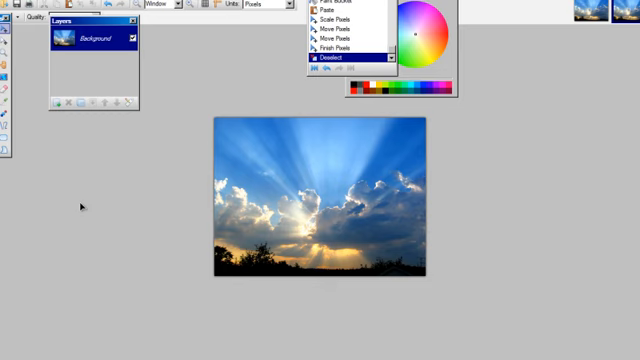
pyautogui.moveTo(186, 274)
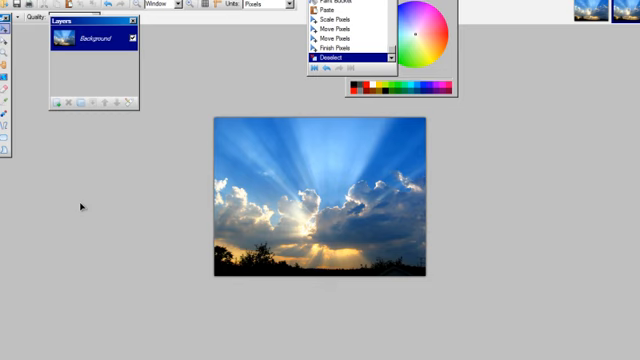